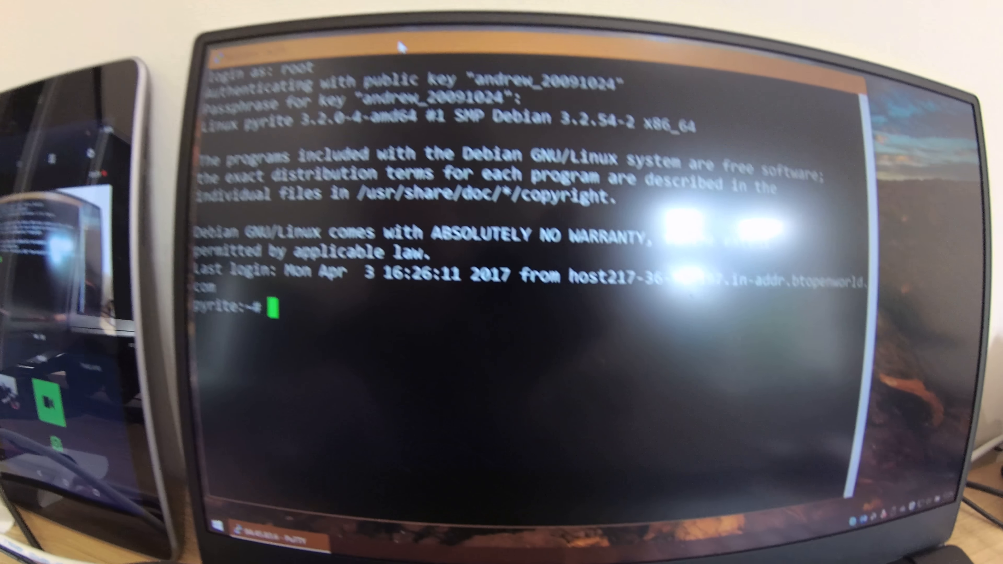
pyautogui.write('date')
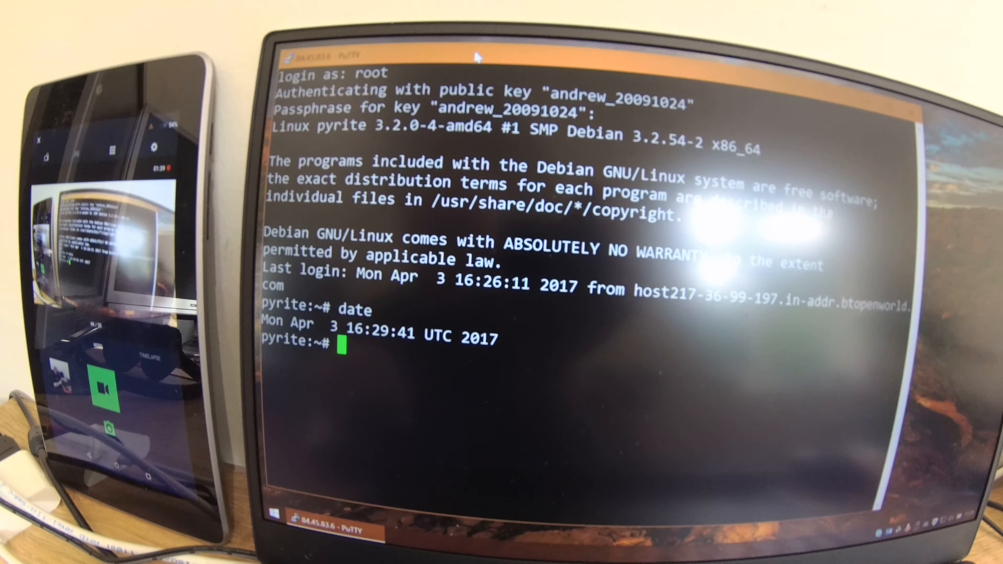
pyautogui.write('dmesg -')
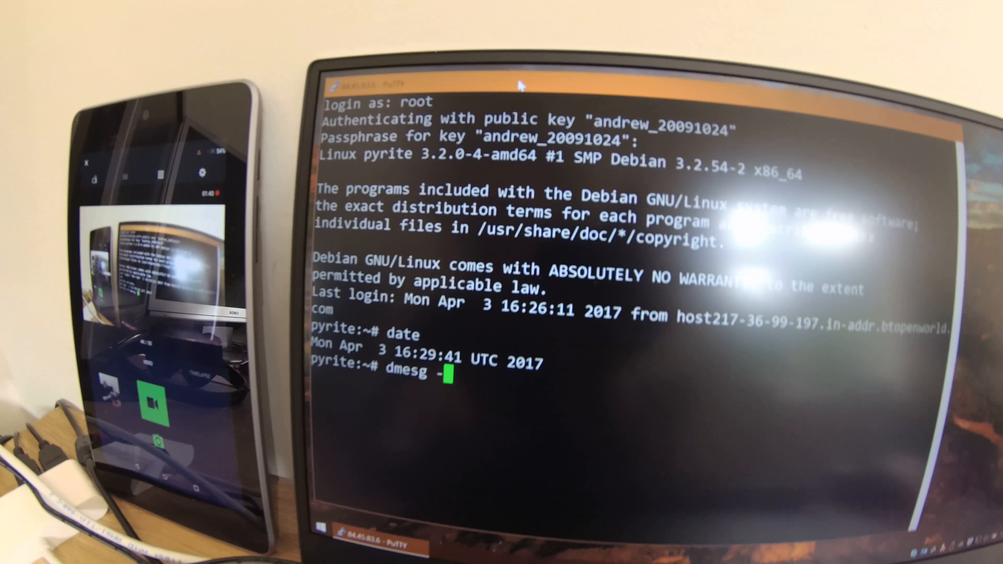
pyautogui.write('T')
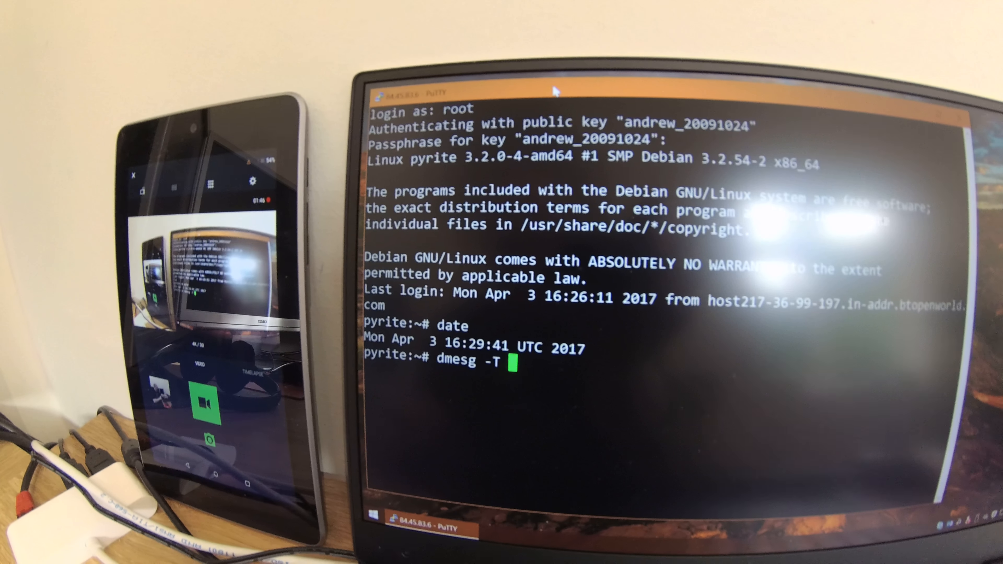
pyautogui.write('| more')
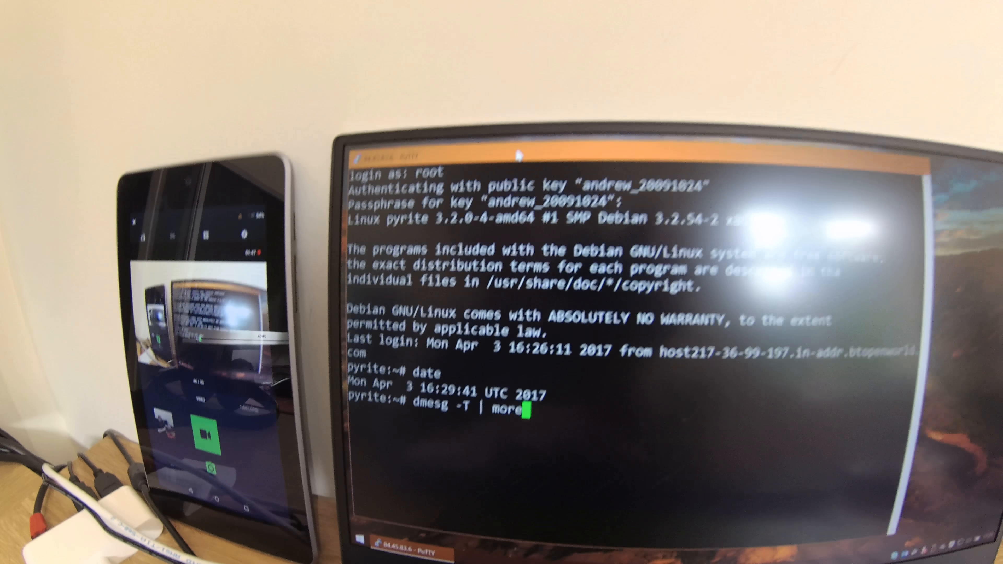